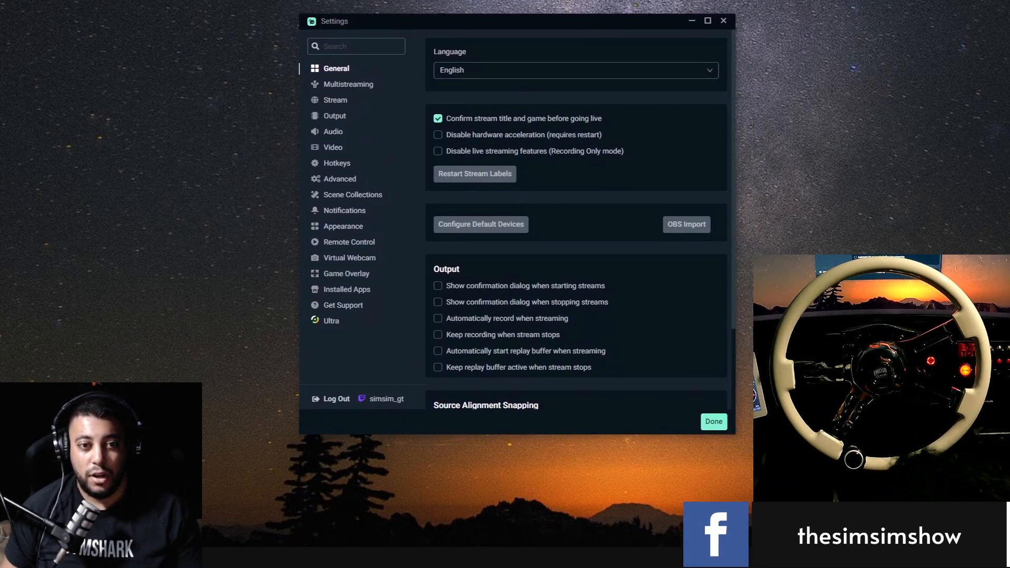
Show the Output settings: streaming via NVIDIA NVENC H.264, CBR, 6000 bitrate, keyframe interval 2
left_click(335, 116)
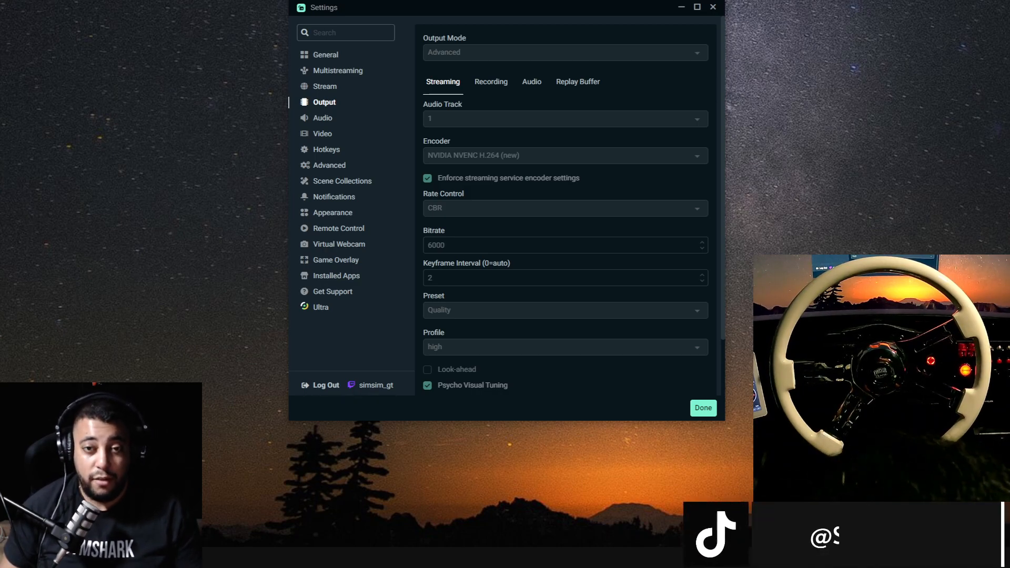
scroll("down", 3)
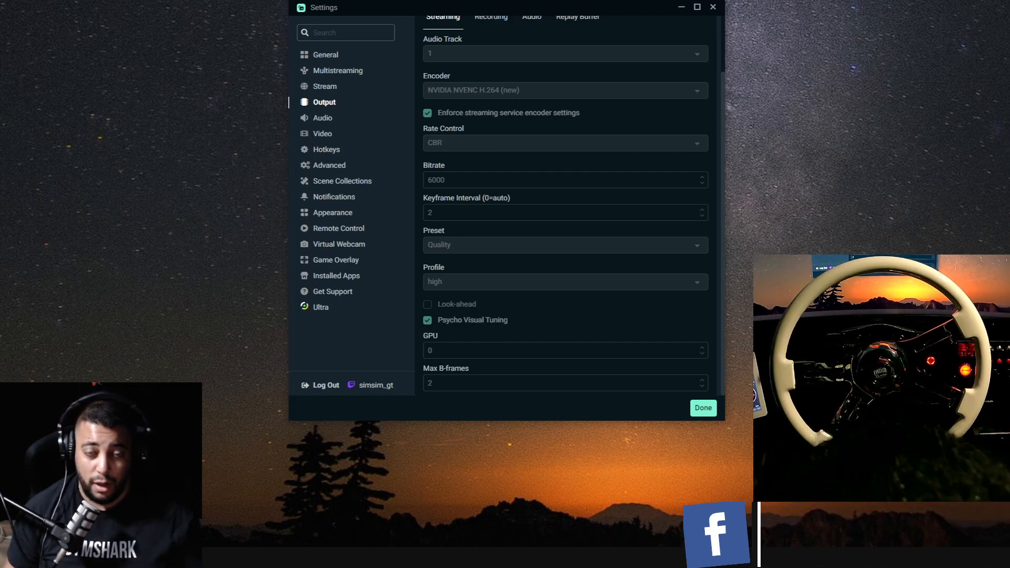
left_click(531, 82)
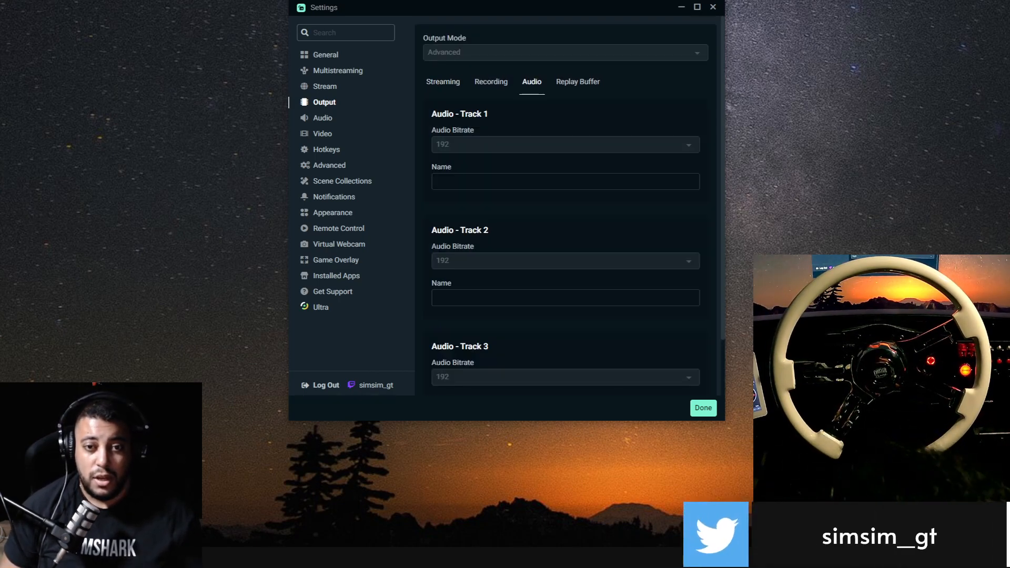
scroll("down", 3)
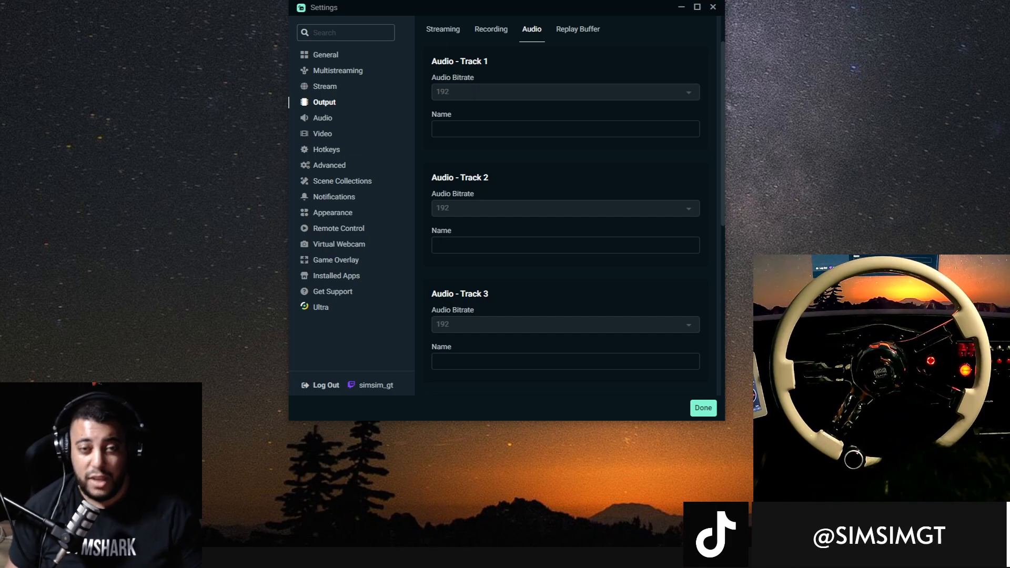
left_click(441, 29)
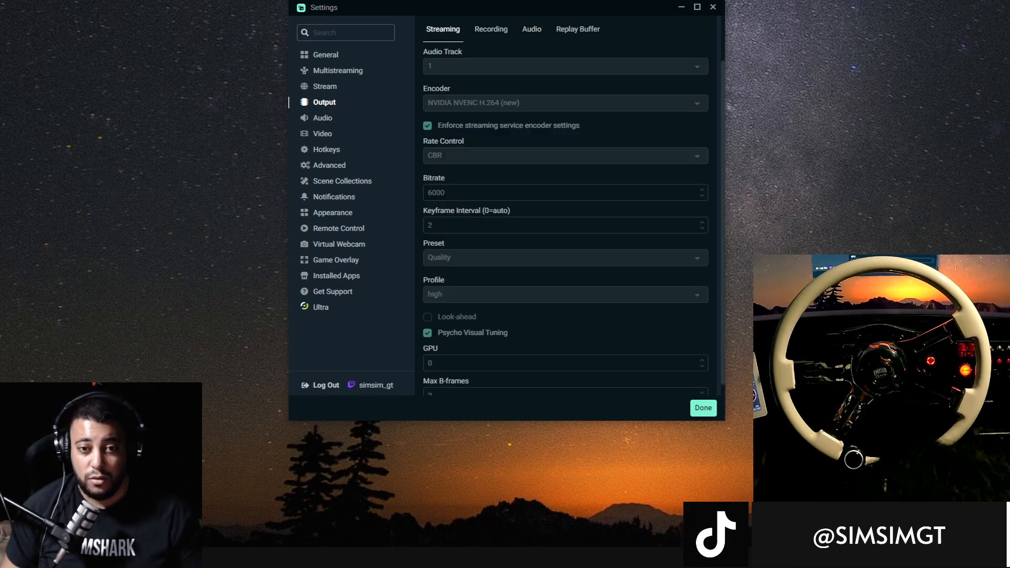